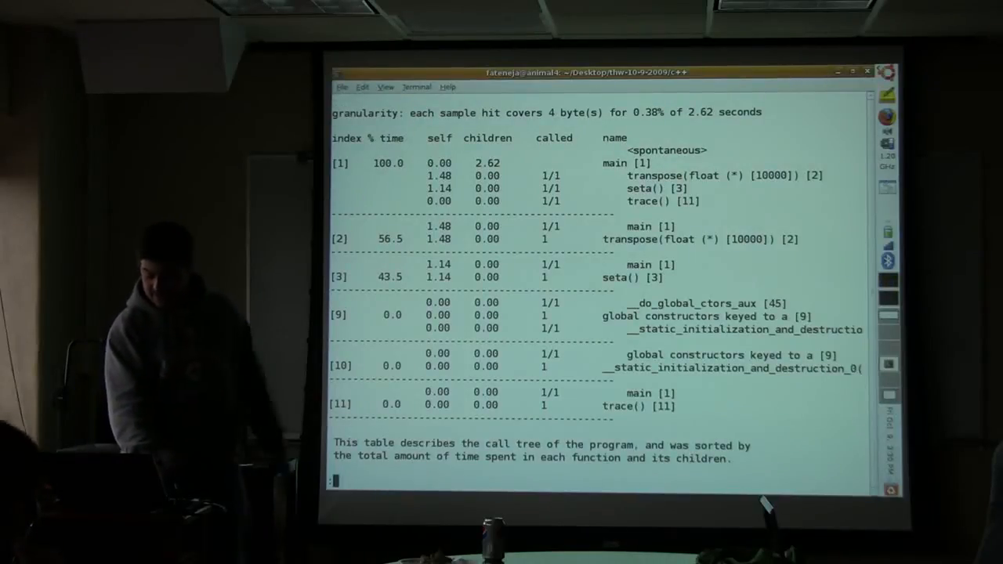
Quit the C++ call-graph report in less and list the parent workshop folder
{"action": "key", "text": "q"}
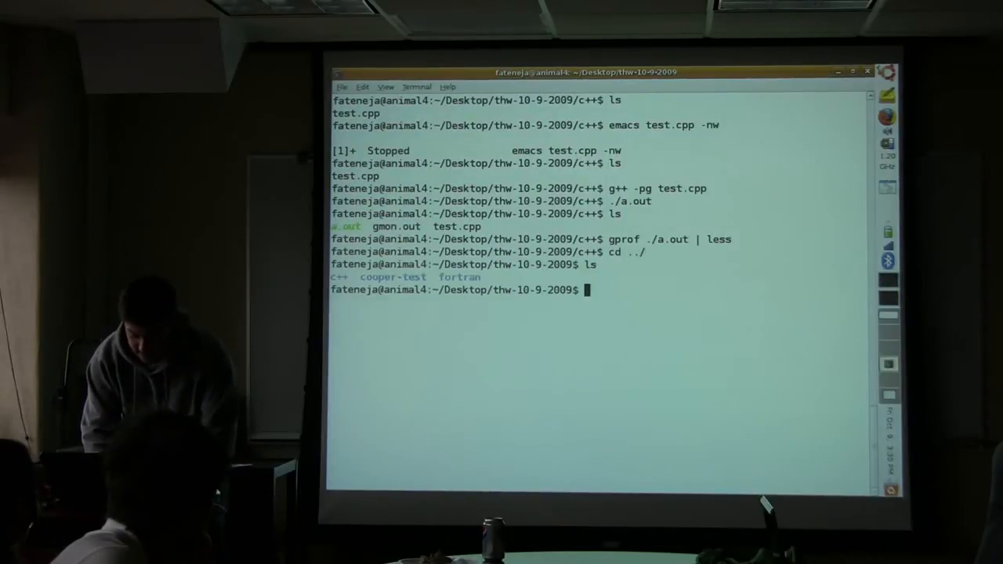
In the fortran folder, compile test.f90 with ifort -pg and run ./a.out
{"action": "type", "text": "cd f"}
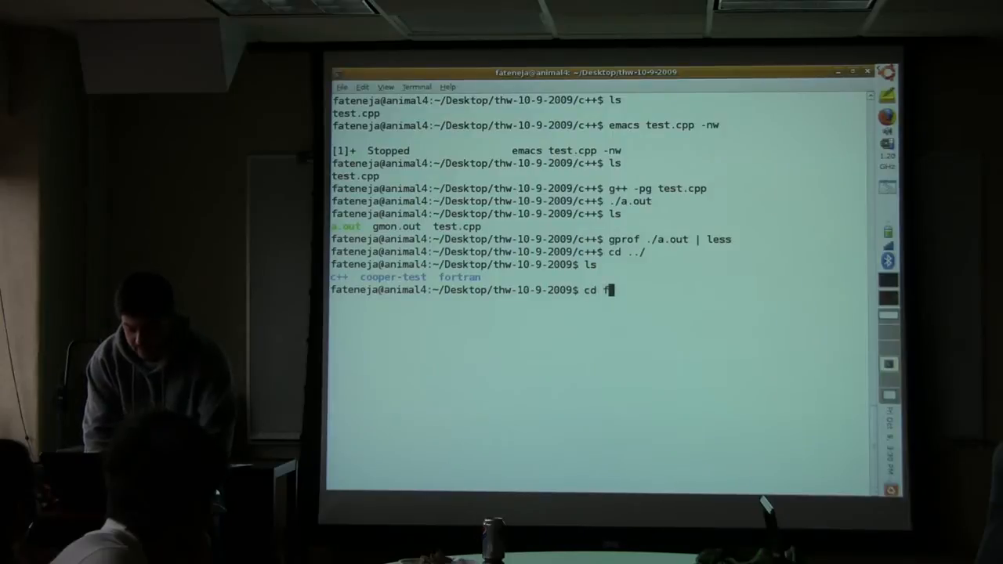
{"action": "type", "text": "ortran/"}
{"action": "type", "text": "ls"}
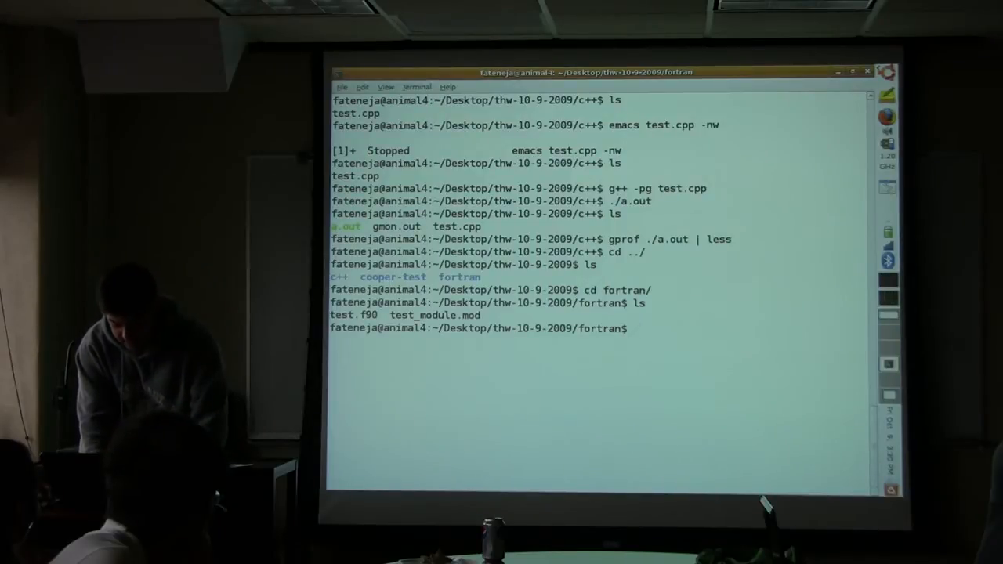
{"action": "type", "text": "ifort -"}
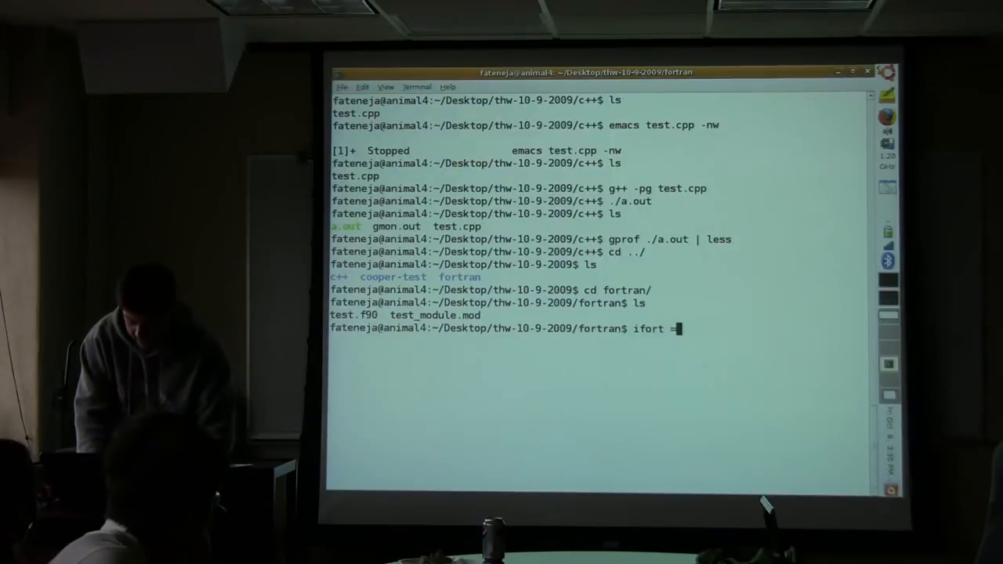
{"action": "type", "text": "pg"}
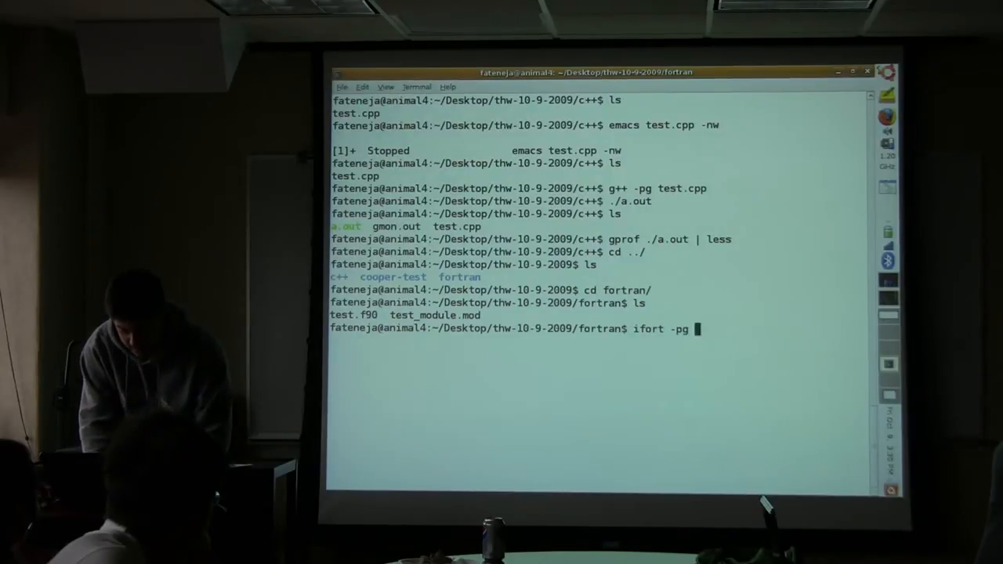
{"action": "type", "text": "test.f90"}
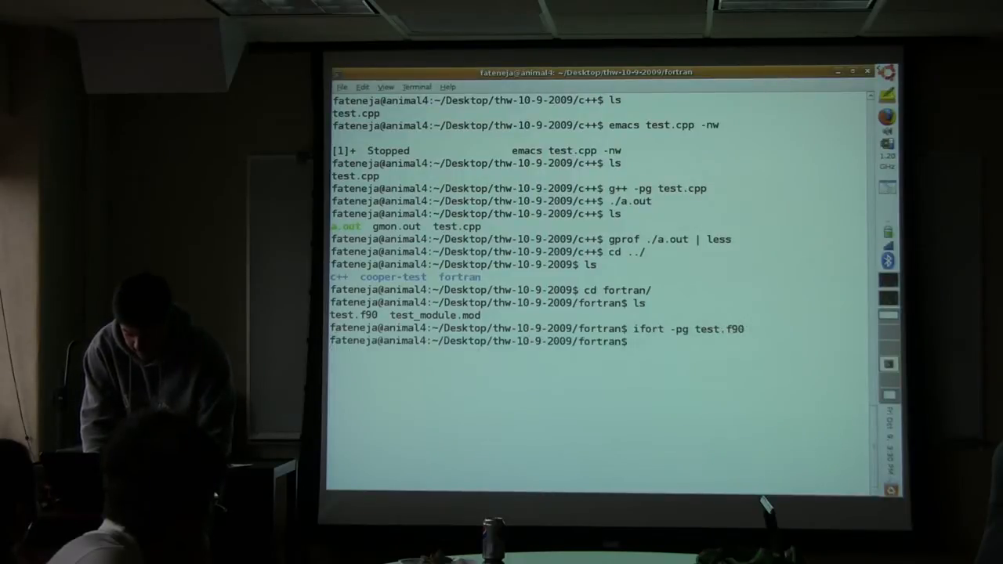
{"action": "type", "text": "ls"}
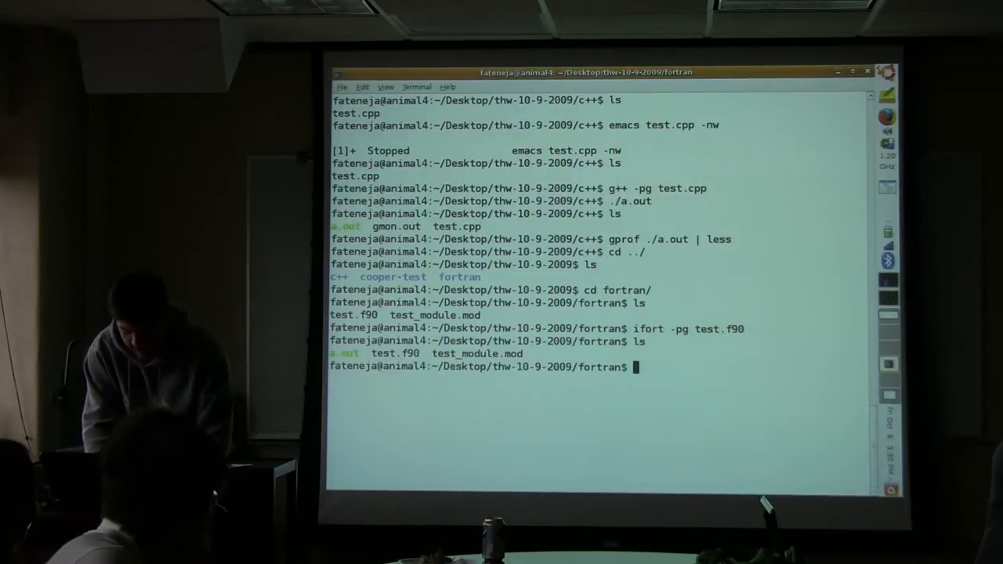
{"action": "type", "text": "./a.out"}
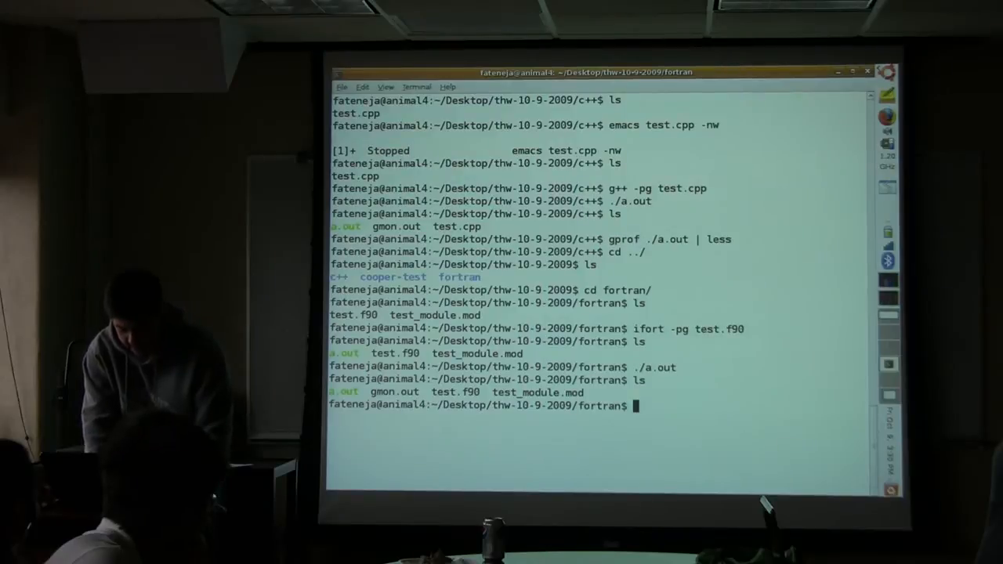
{"action": "type", "text": "gprof ./a.out"}
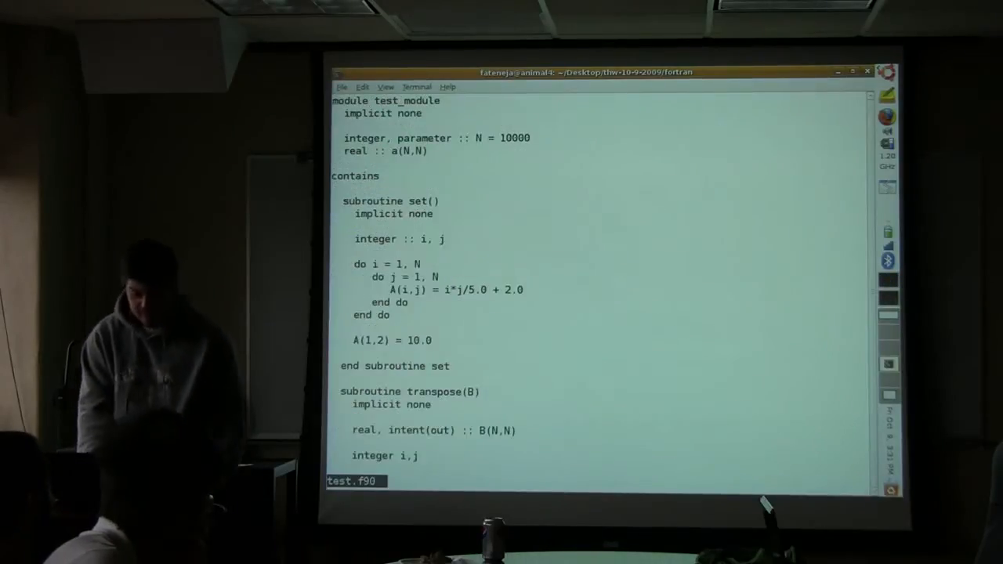
Scroll test.f90 past the trace function into the debugtest program, then quit less
{"action": "scroll", "scroll_direction": "down", "scroll_amount": 3}
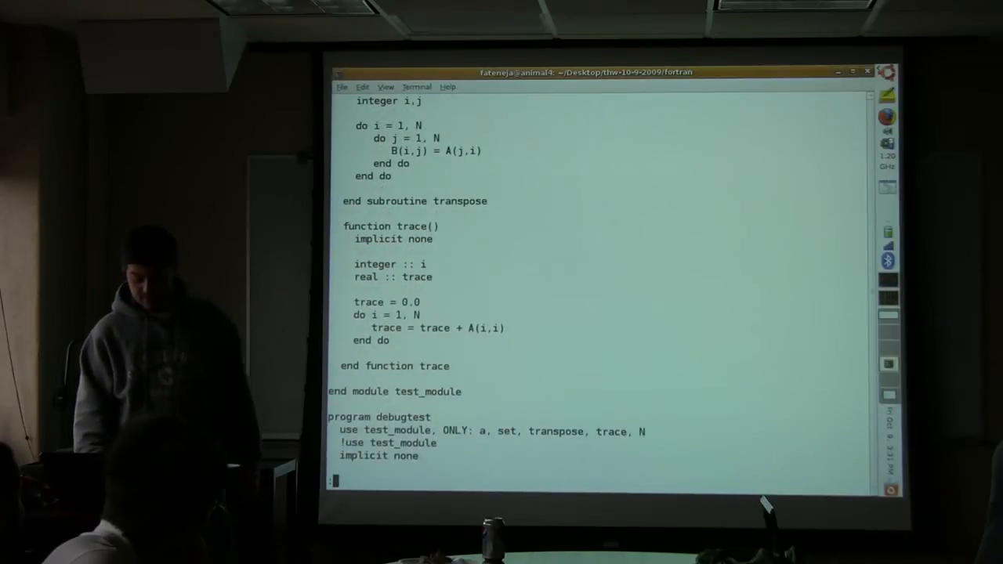
{"action": "scroll", "scroll_direction": "down", "scroll_amount": 3}
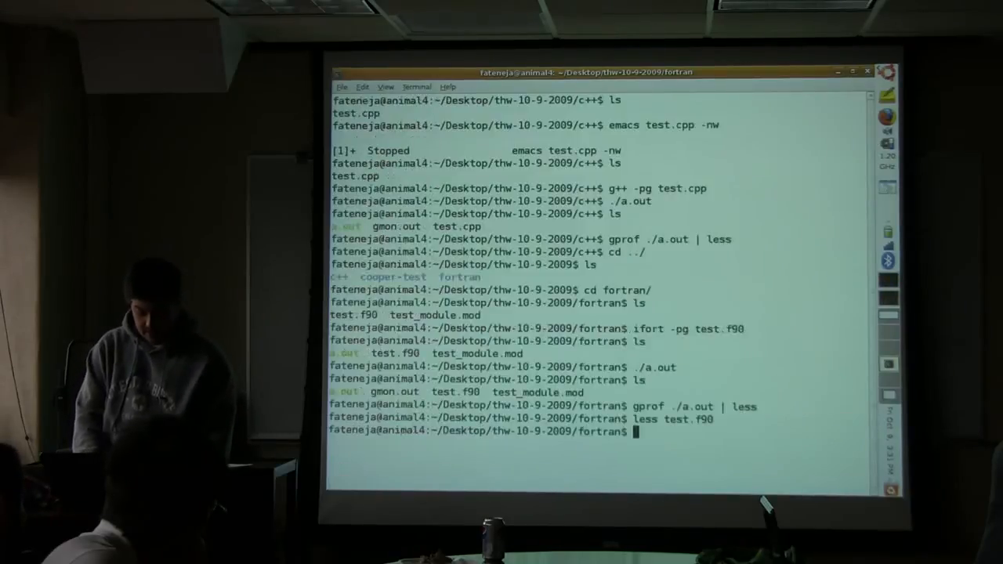
Reopen the gprof report, recompile test.f90 with -pg -O0, and run ./a.out
{"action": "key", "text": "Return"}
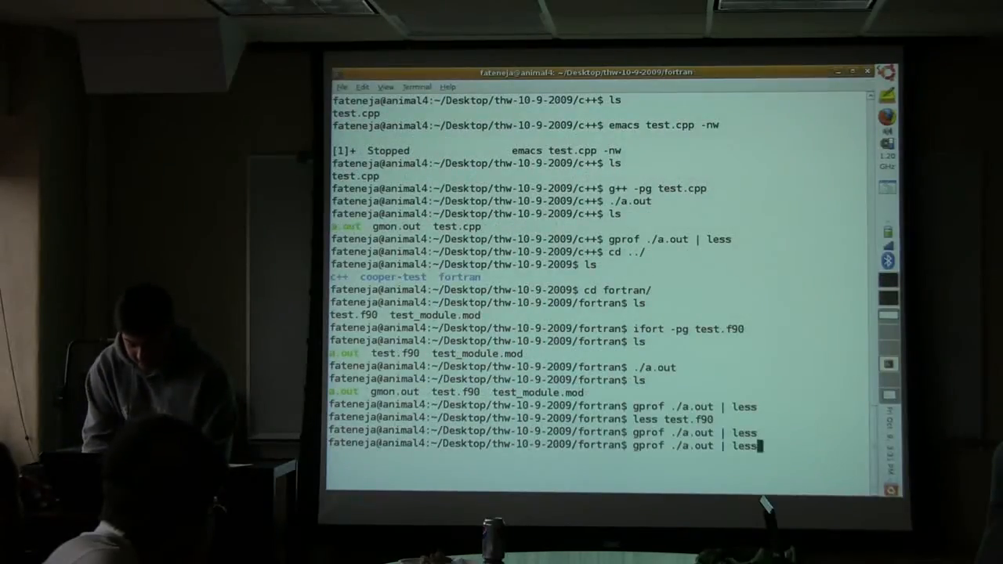
{"action": "type", "text": "ifort -pg test.f90"}
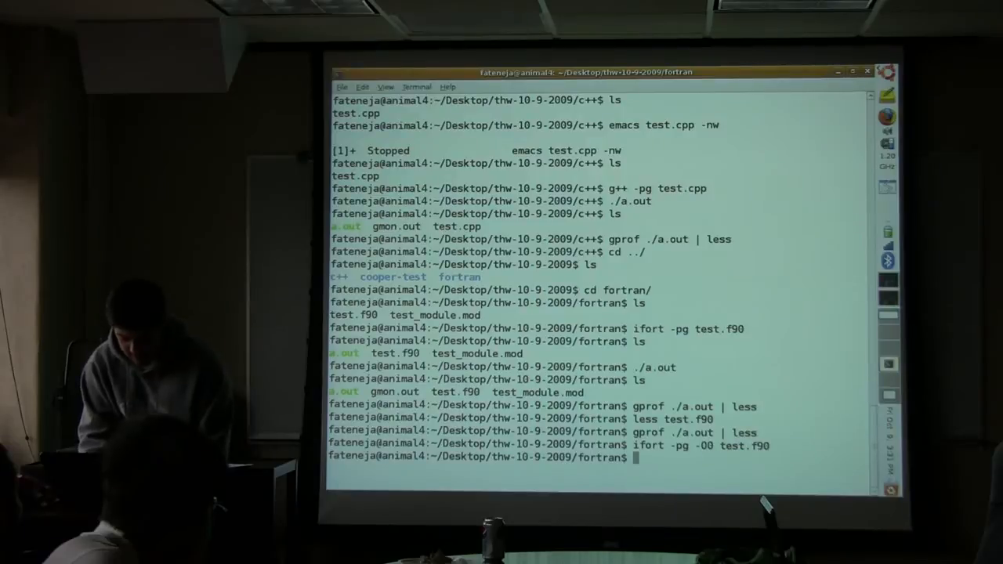
{"action": "type", "text": "./a.out"}
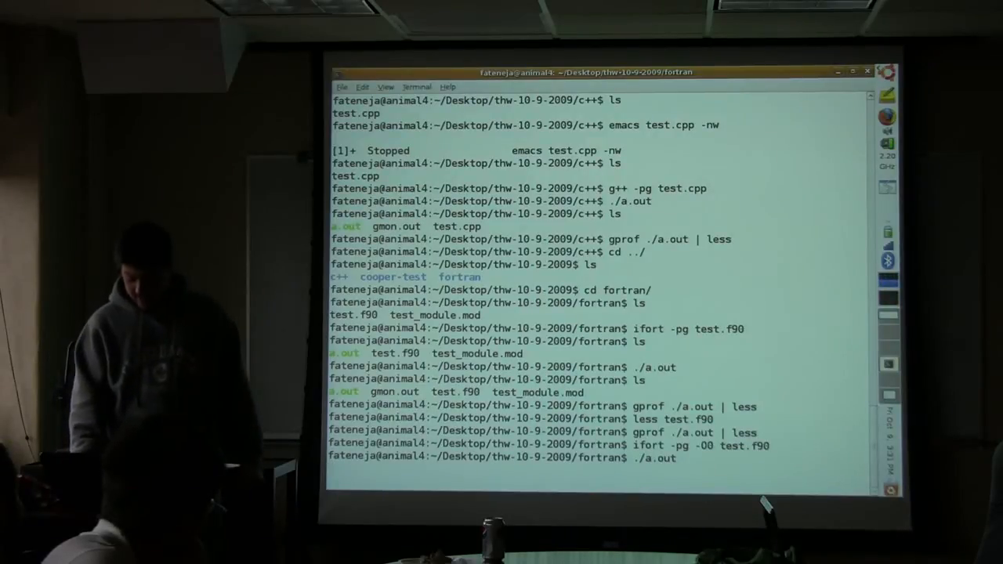
Review the unoptimised build's gprof call graph, highlighting test_module_mp_set while scrolling through
{"action": "type", "text": "gprof ./a.out | less"}
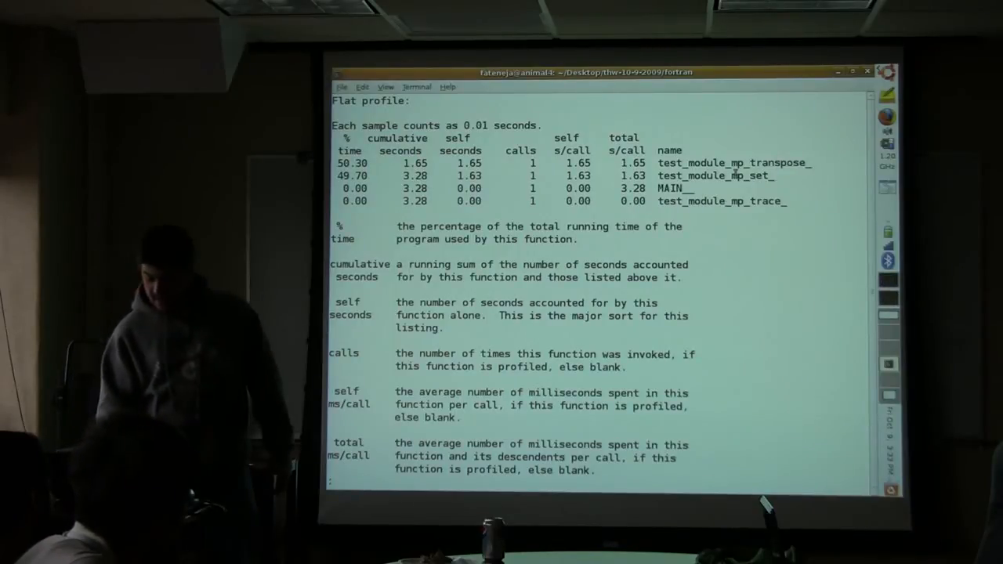
{"action": "double_click", "coordinate": [733, 163]}
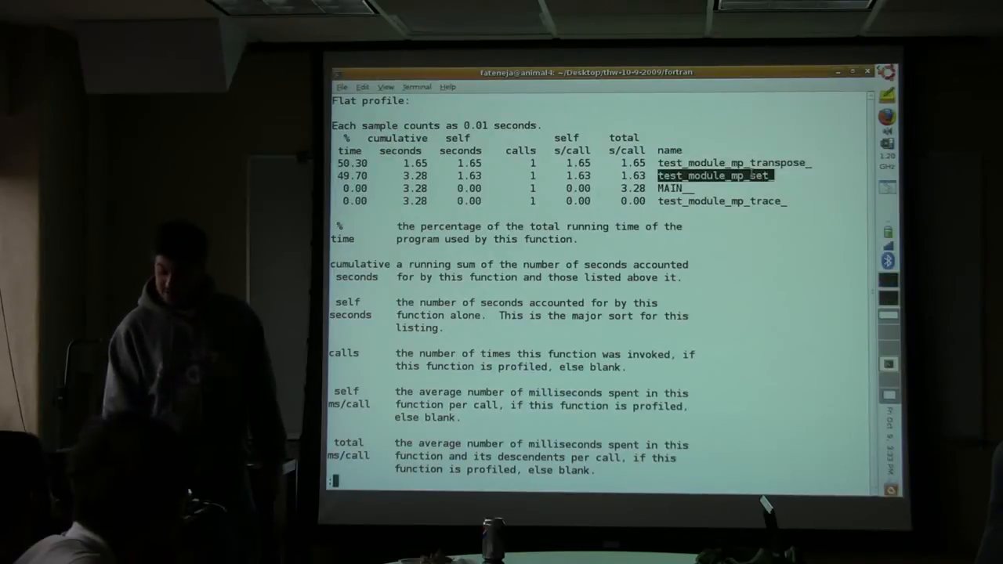
{"action": "scroll", "scroll_direction": "down", "scroll_amount": 3}
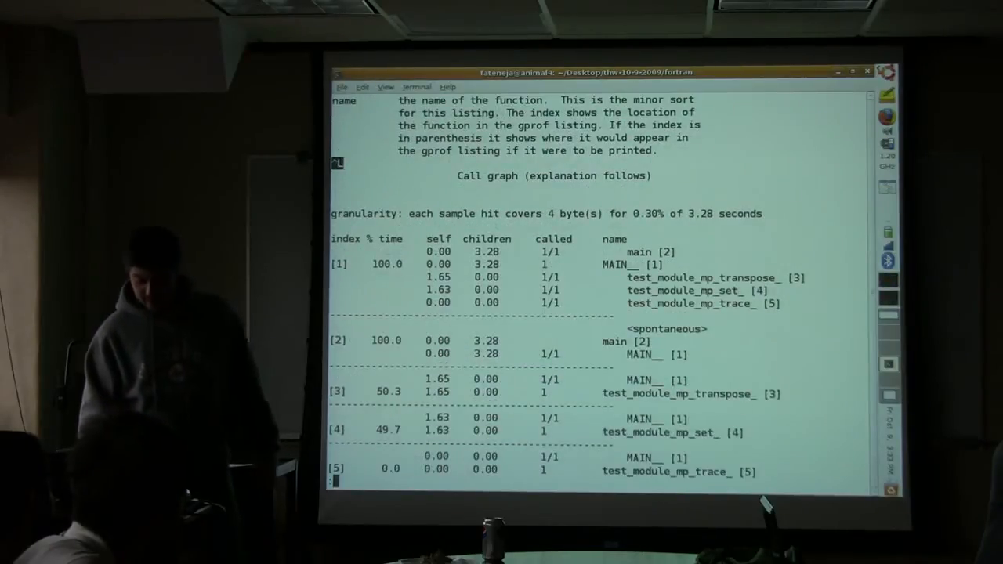
{"action": "scroll", "scroll_direction": "down", "scroll_amount": 3}
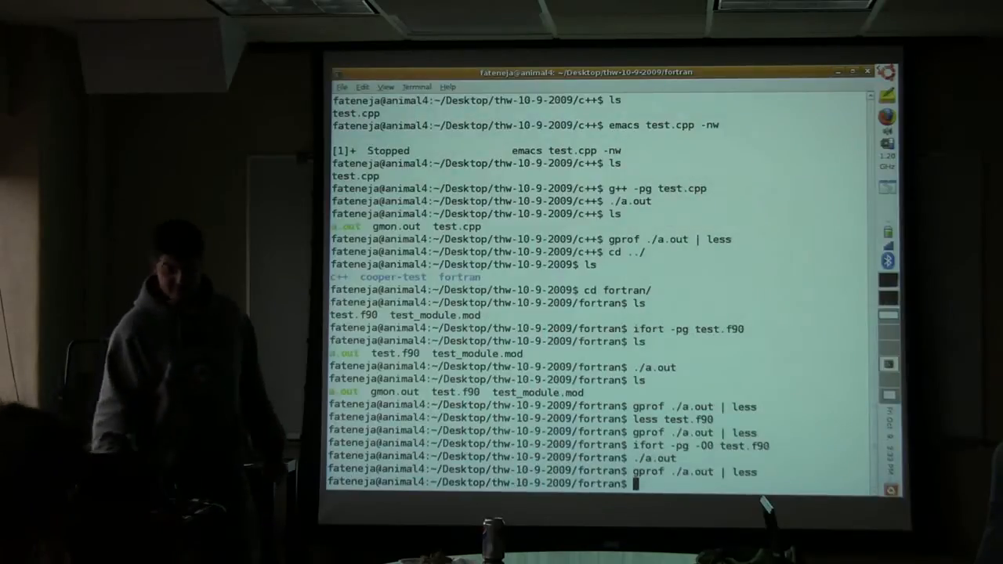
Recompile test.f90 with ifort -pg at default optimisation and run ./a.out
{"action": "type", "text": "./a.out"}
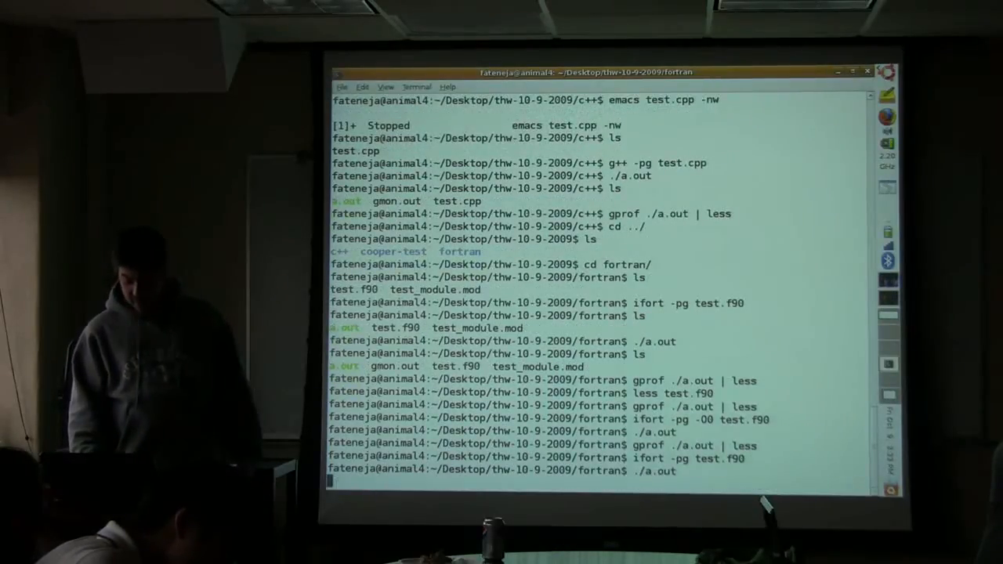
Profile the default build with gprof ./a.out | less, then open a second tab
{"action": "type", "text": "gprof ./a.out | less"}
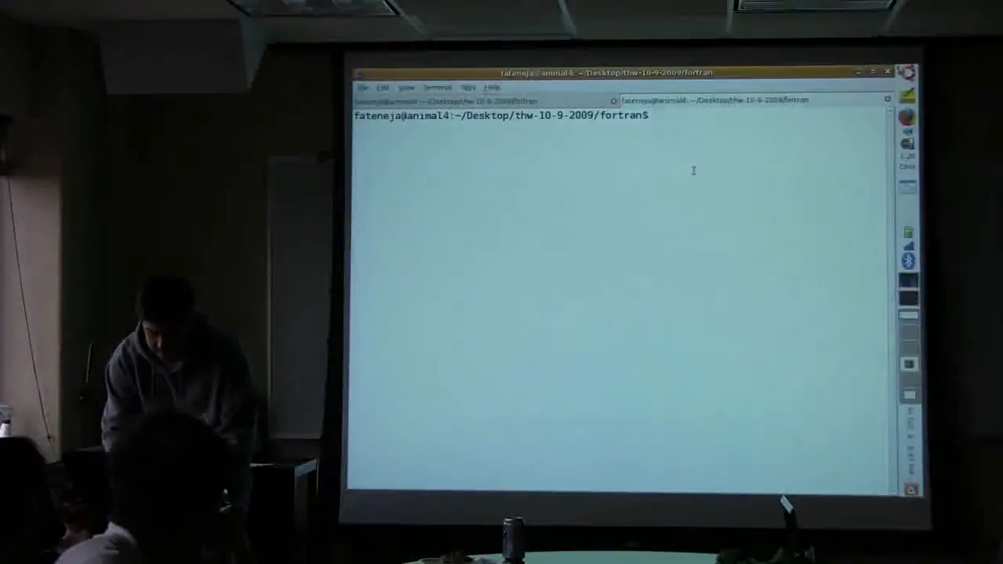
Navigate to ~/cooper-builds/build-prof/examples/guderley/guderley-sphere and list its contents
{"action": "type", "text": "cd ../"}
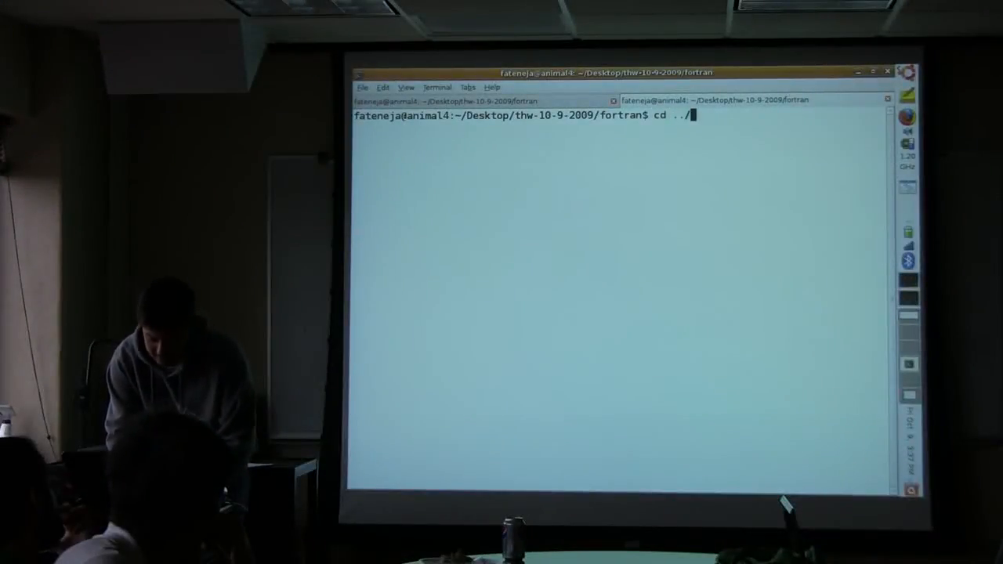
{"action": "type", "text": "../"}
{"action": "type", "text": "ls"}
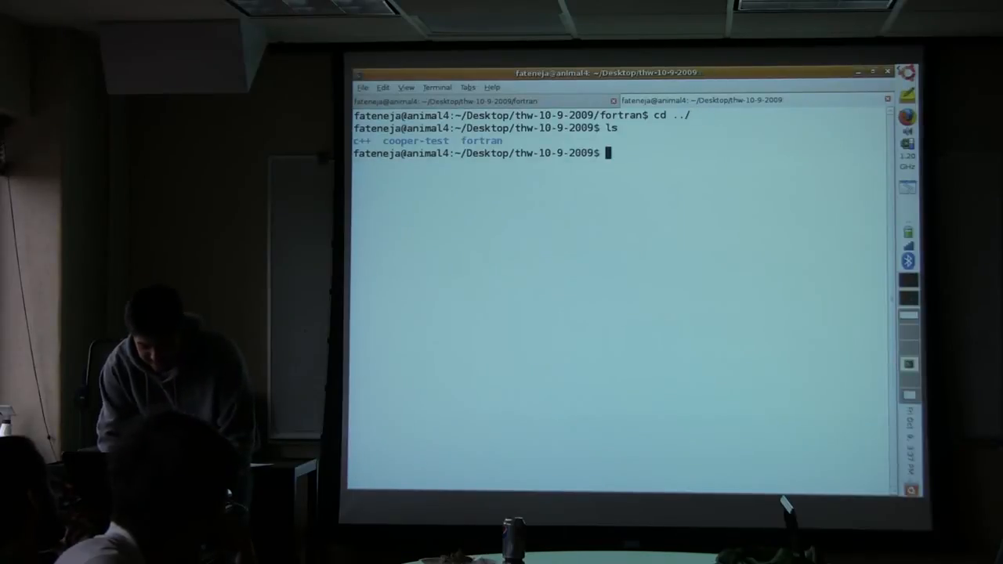
{"action": "type", "text": "cd c++/"}
{"action": "type", "text": "ls"}
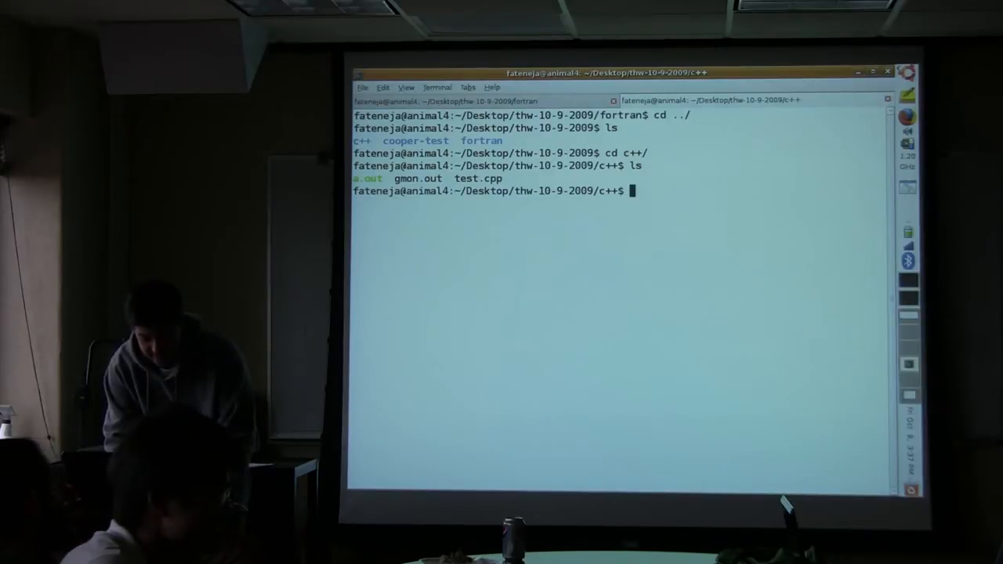
{"action": "type", "text": "cd ~/"}
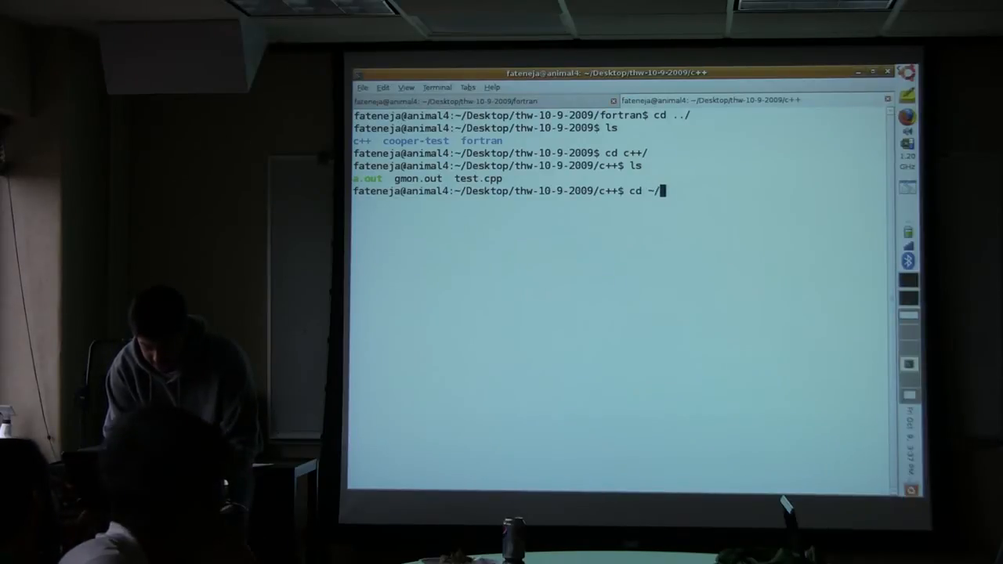
{"action": "type", "text": "/home/fateneja/cooper2/"}
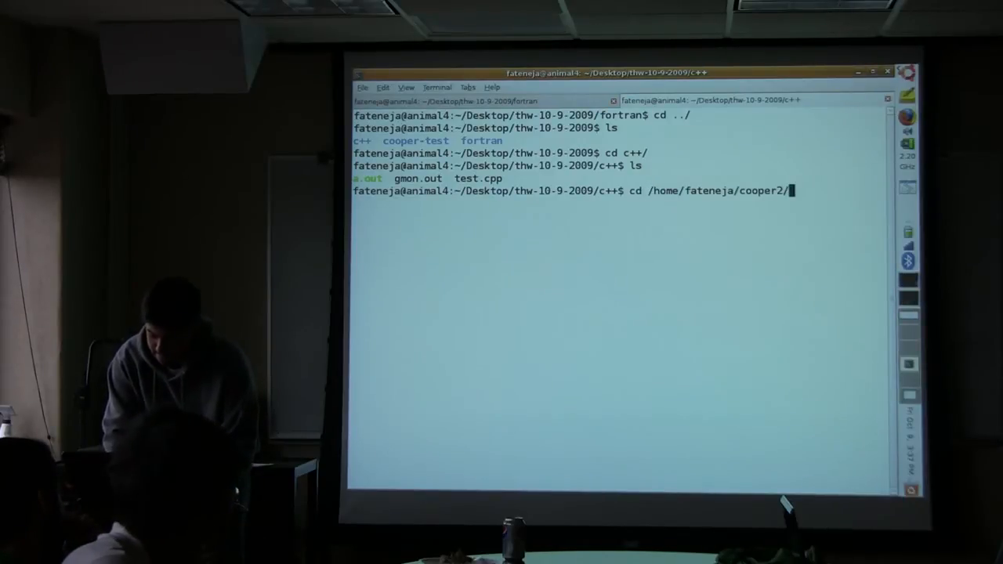
{"action": "key", "text": "BackSpace"}
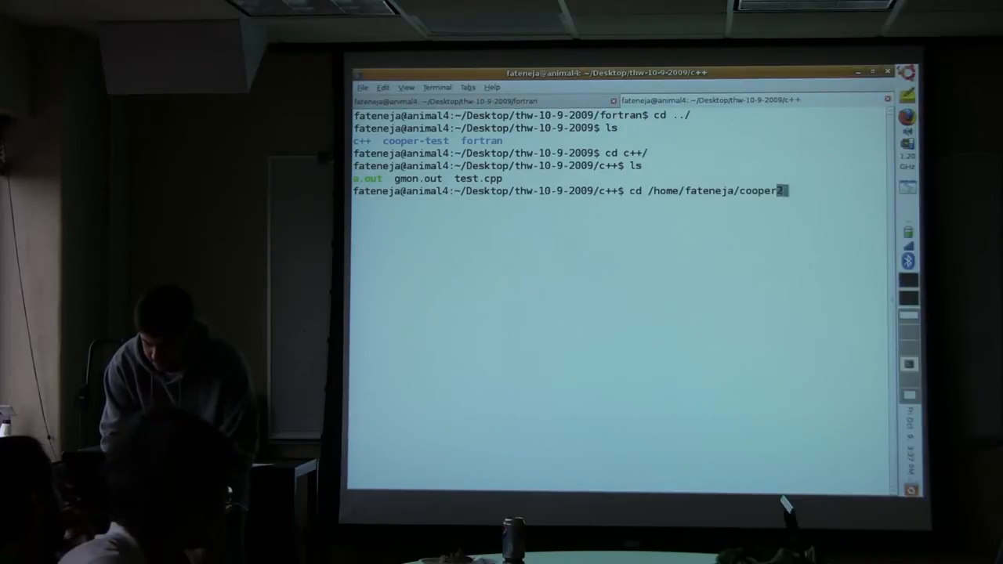
{"action": "type", "text": "-builds/build-prof/"}
{"action": "type", "text": "ls"}
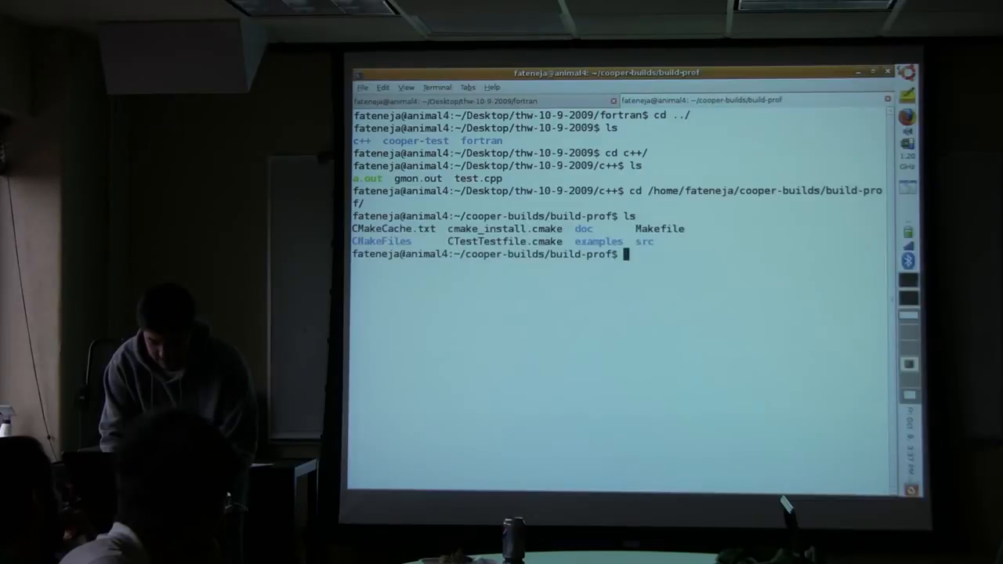
{"action": "type", "text": "cd cd"}
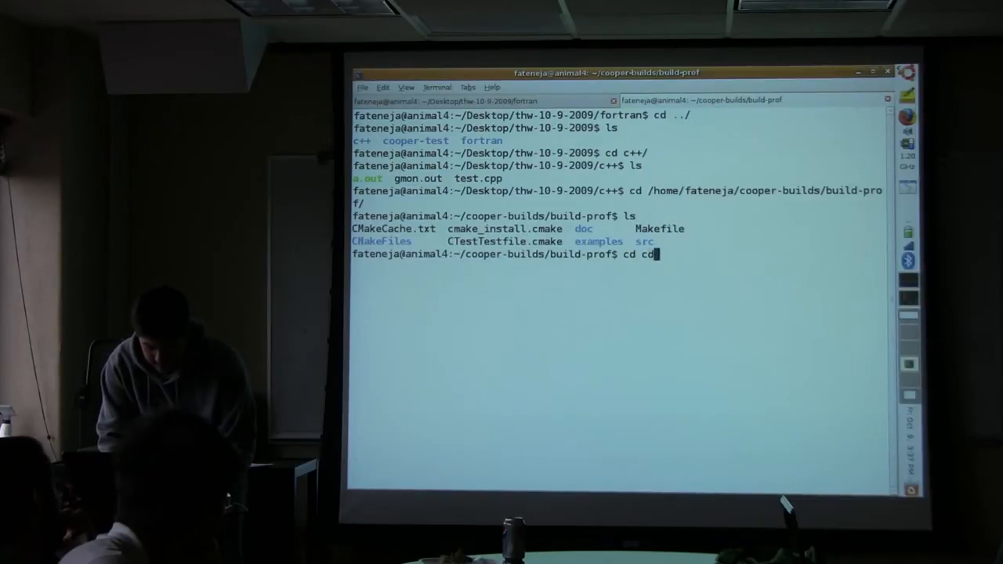
{"action": "type", "text": "examples/guderley/guderley-sphere/"}
{"action": "type", "text": "ls"}
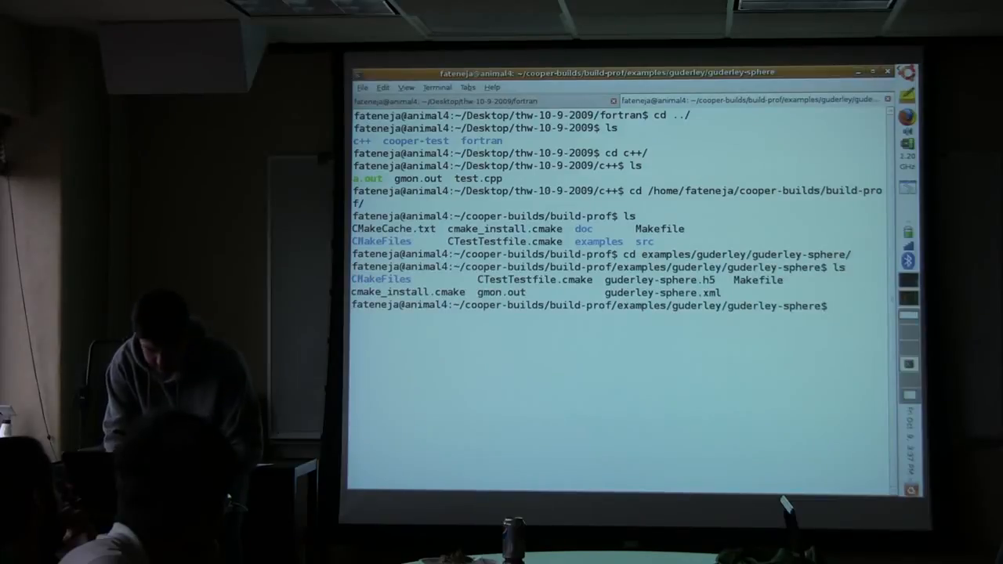
Highlight gmon.out and begin typing a gprof ../ command
{"action": "double_click", "coordinate": [501, 293]}
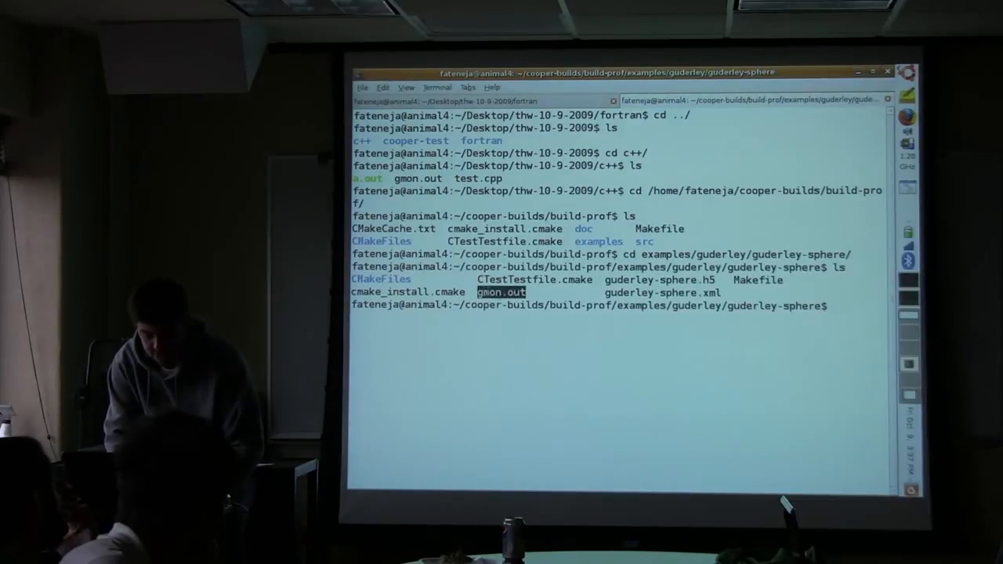
{"action": "type", "text": "g"}
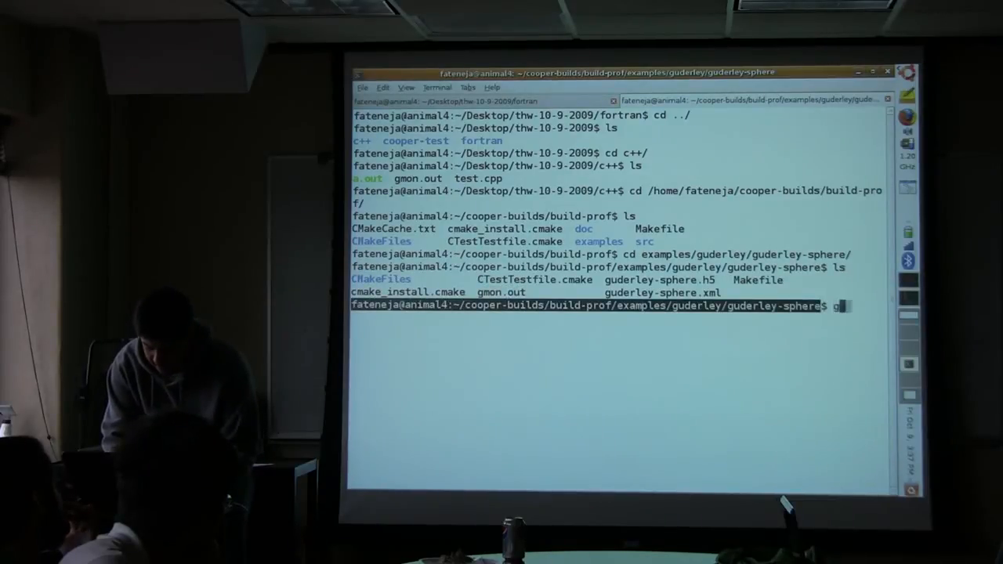
{"action": "type", "text": "prof ../"}
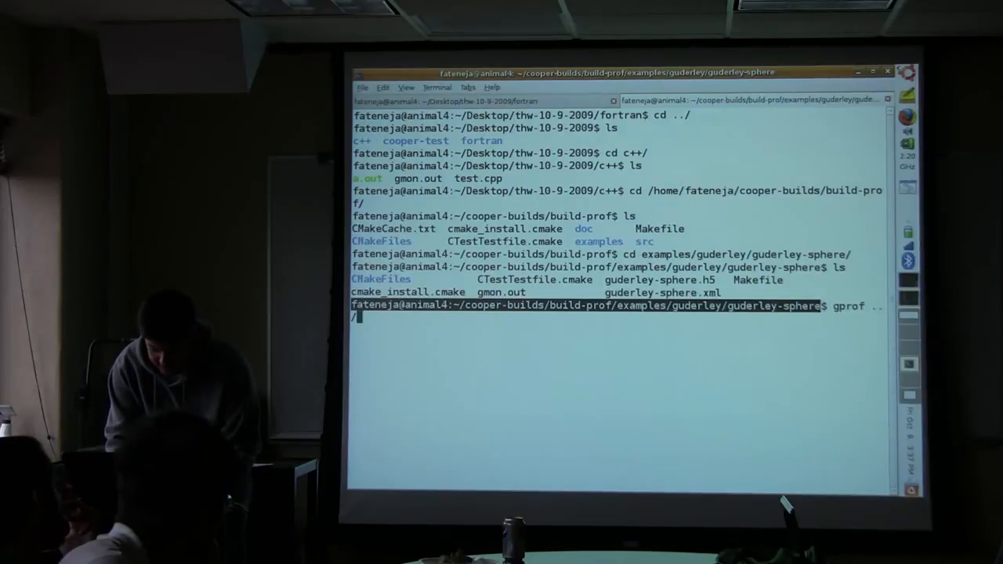